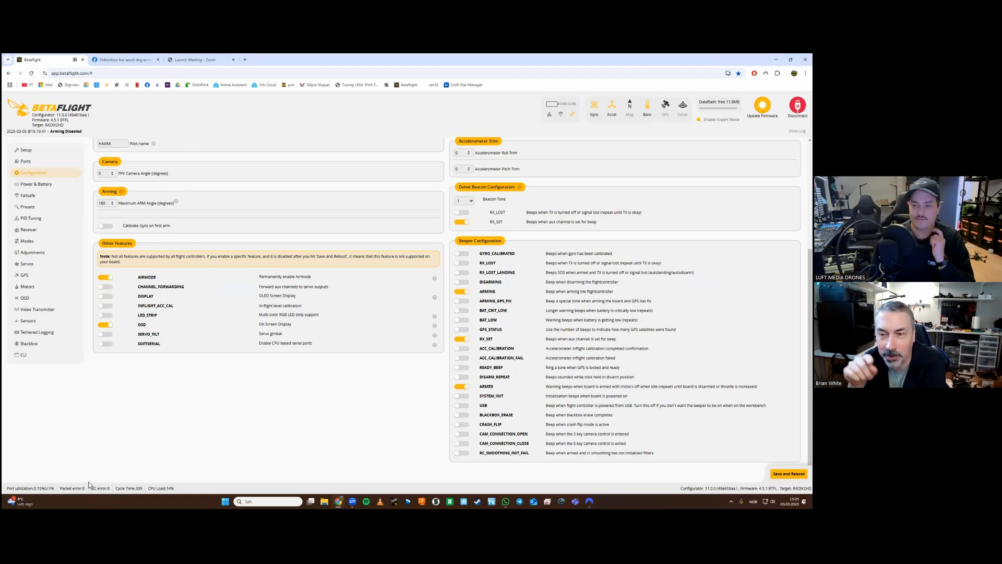
pyautogui.moveTo(138, 436)
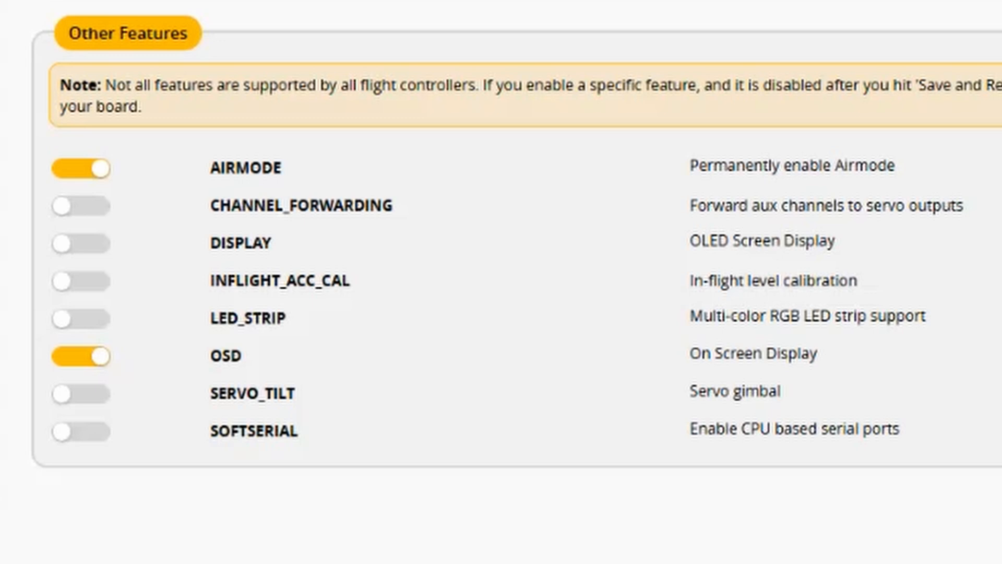
pyautogui.moveTo(240, 251)
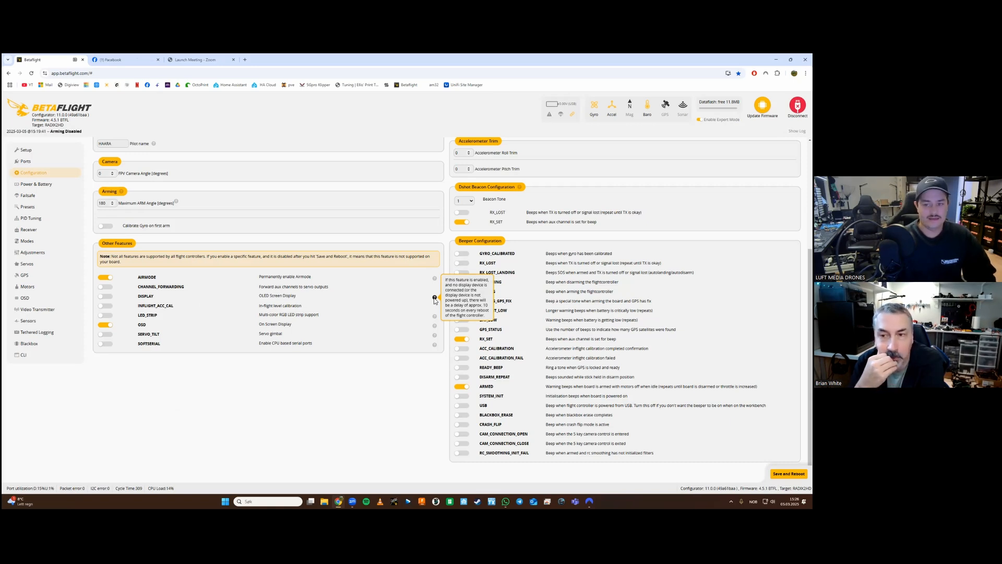
pyautogui.moveTo(129, 299)
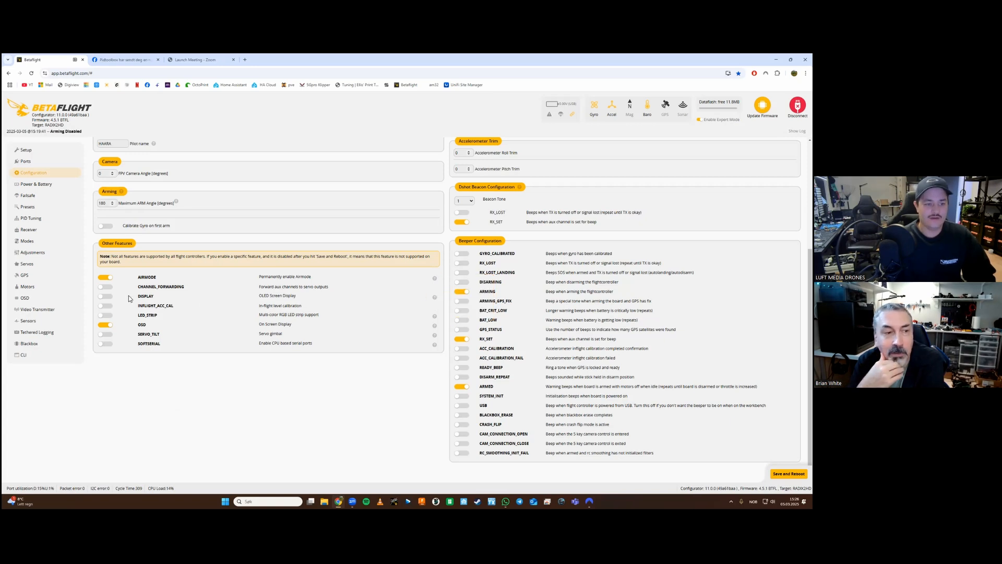